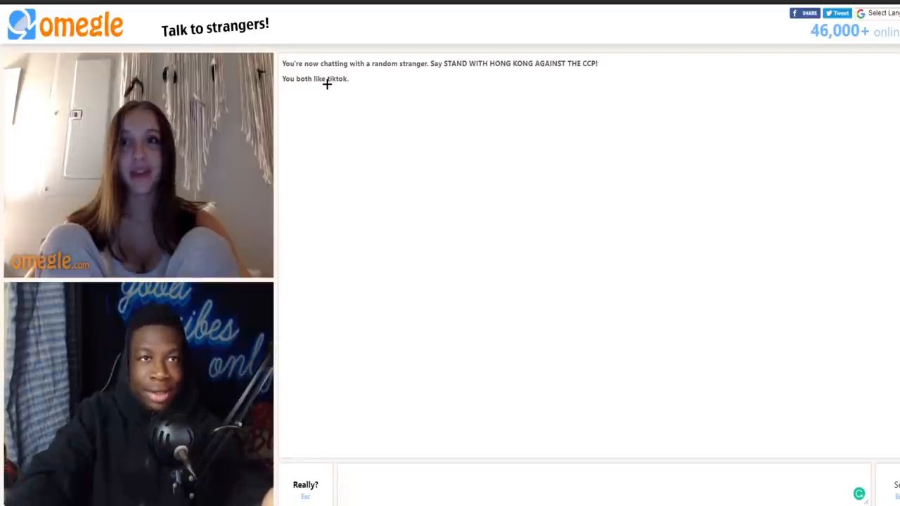
mouse_move(346, 92)
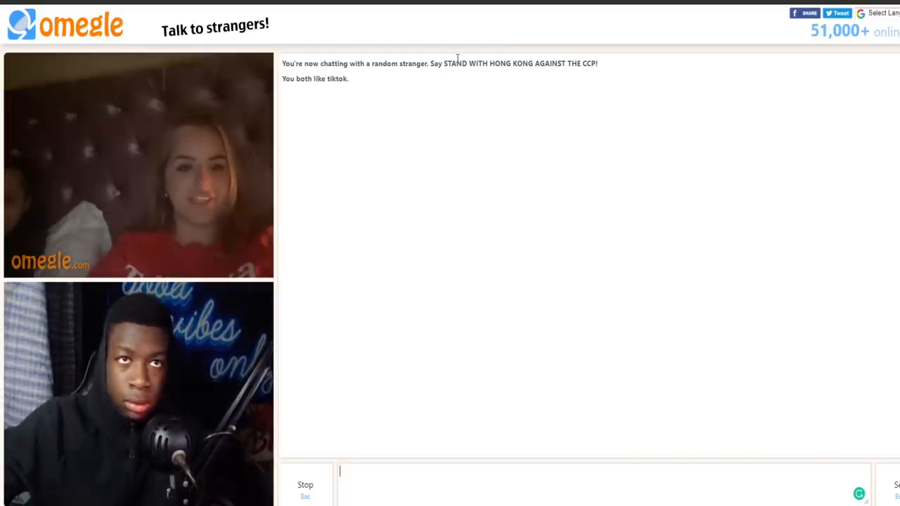
Skip the current conversation and get matched with a new random stranger.
double_click(551, 64)
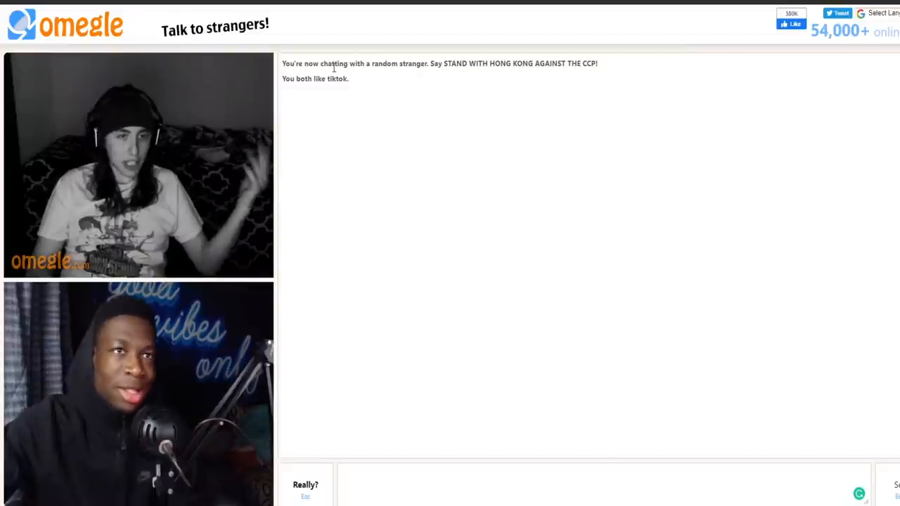
click(305, 490)
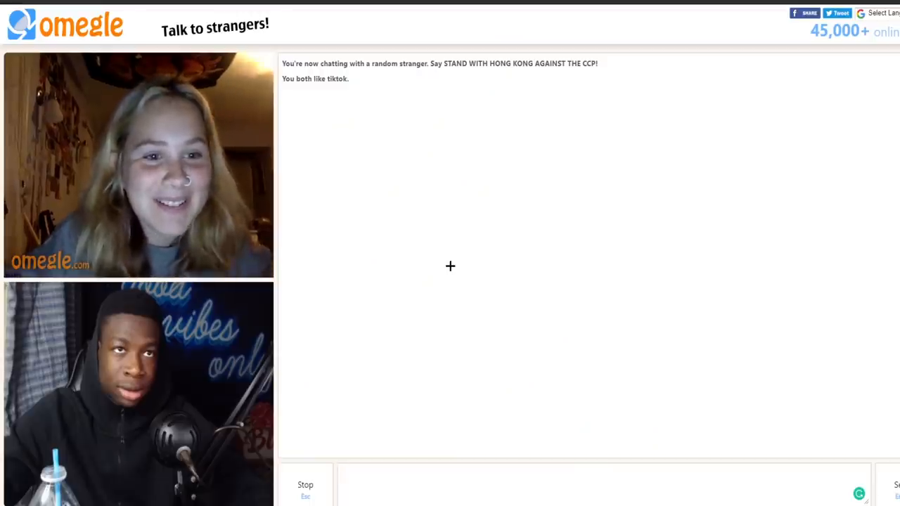
mouse_move(356, 164)
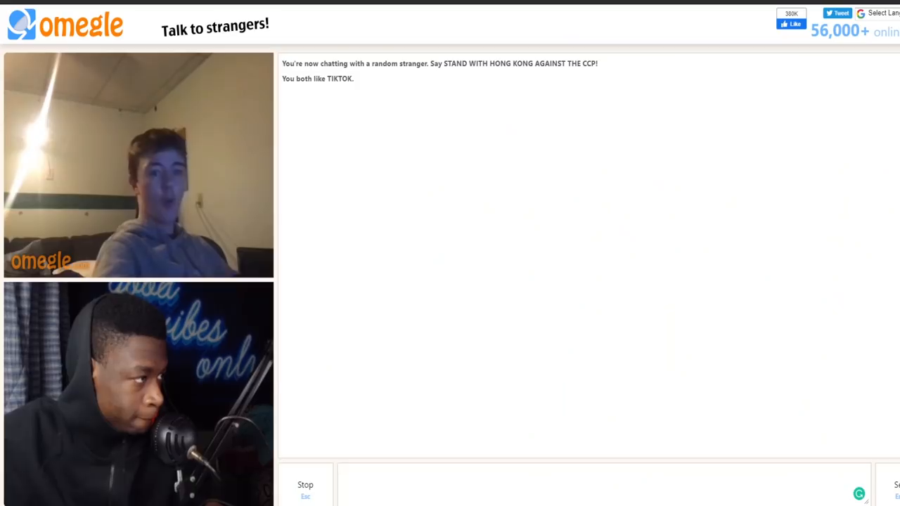
mouse_move(366, 362)
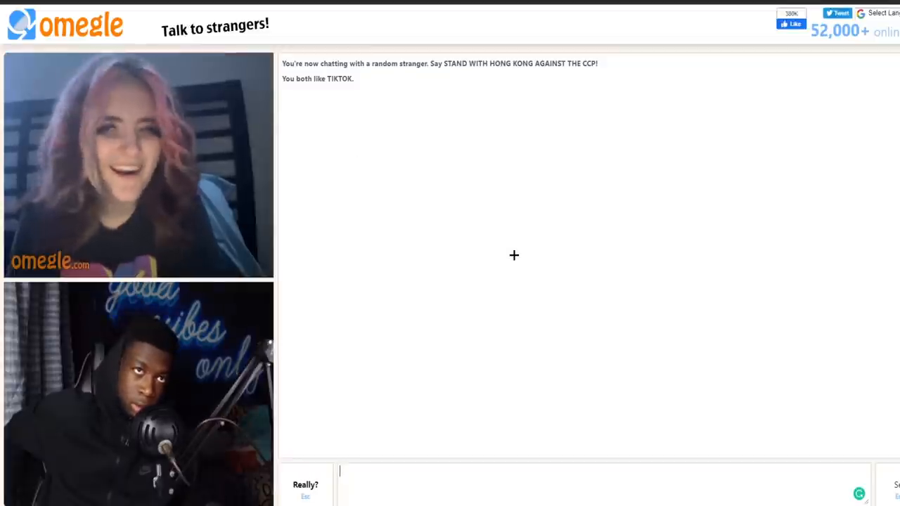
Leave this stranger via Stop and begin loading the next random match.
click(305, 490)
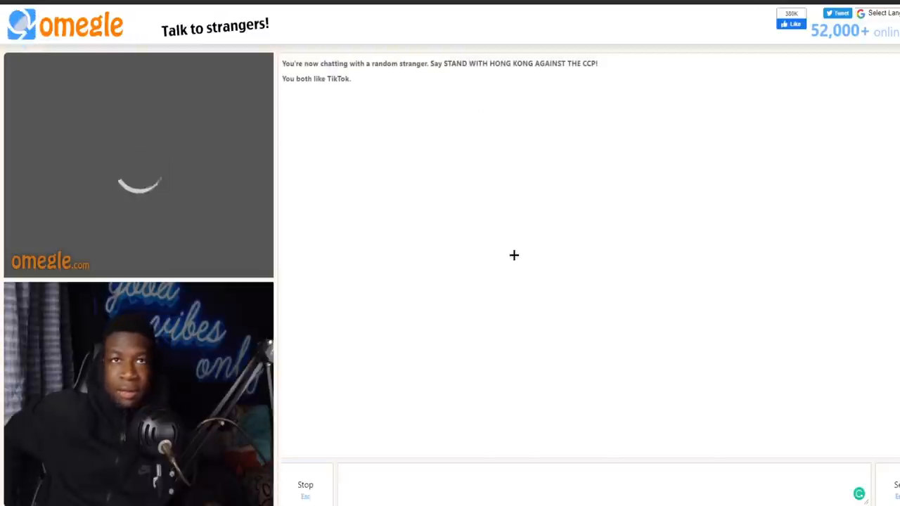